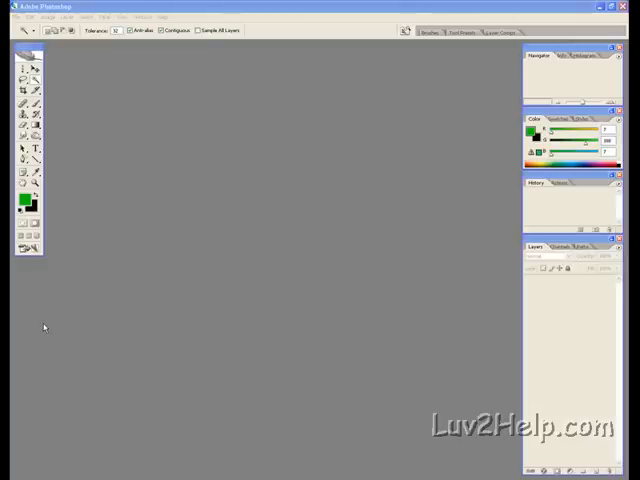
Bring up the File menu commands in the empty Photoshop workspace.
left_click(14, 16)
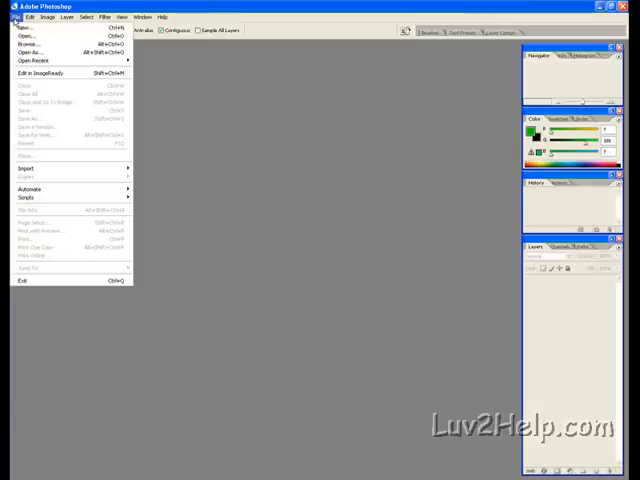
Load the Predator wallpaper JPG from My Pictures as a new document.
left_click(22, 24)
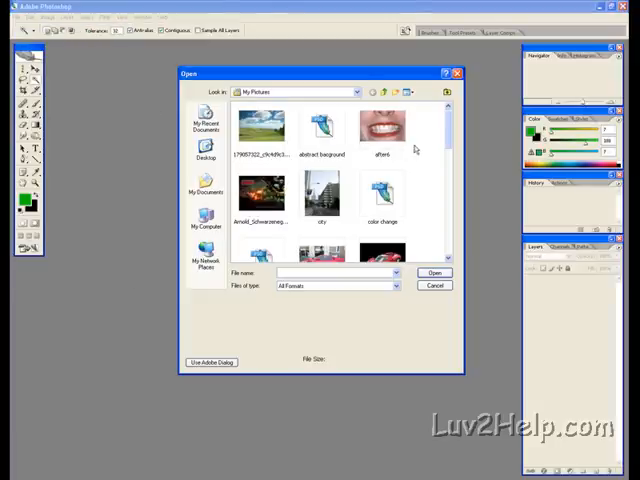
left_click(260, 196)
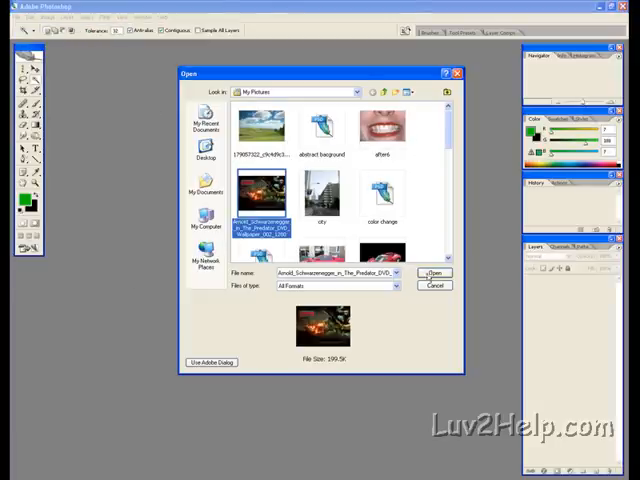
left_click(434, 272)
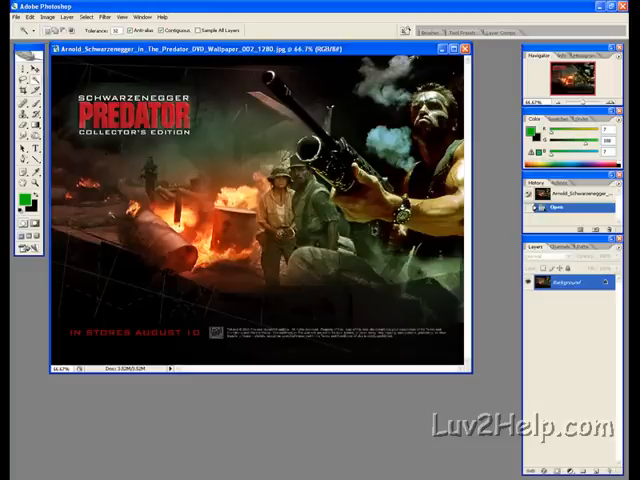
left_click(52, 28)
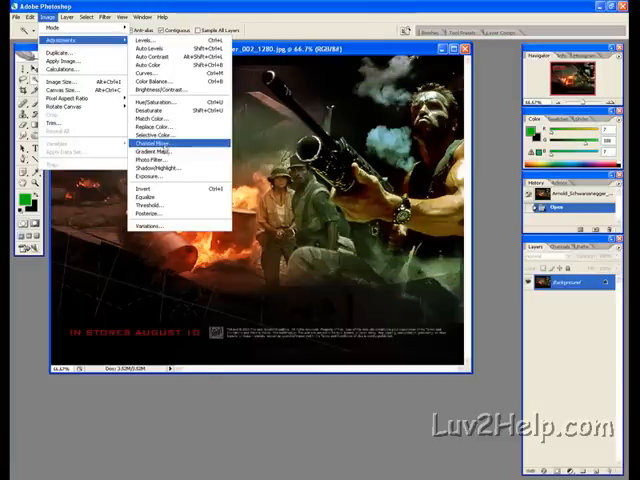
Apply a blue-red-yellow Gradient Map adjustment to recolor the poster.
left_click(152, 160)
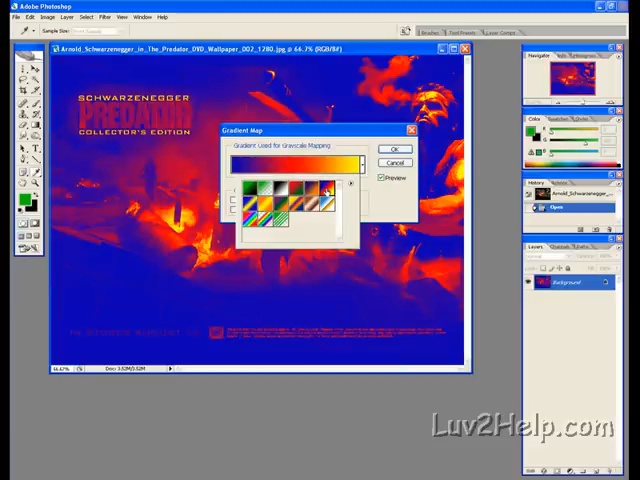
mouse_move(330, 200)
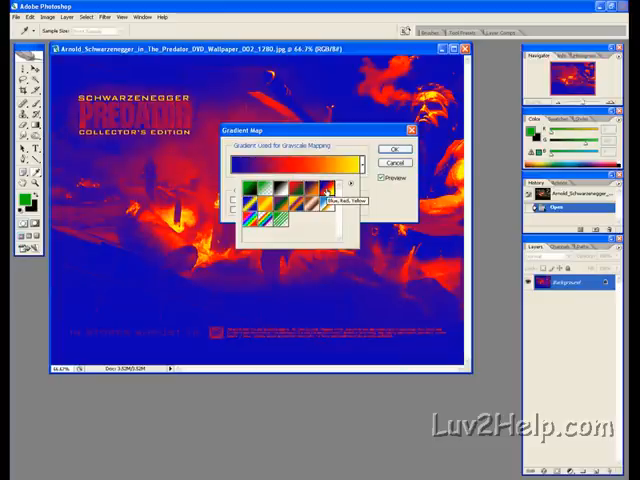
left_click(396, 148)
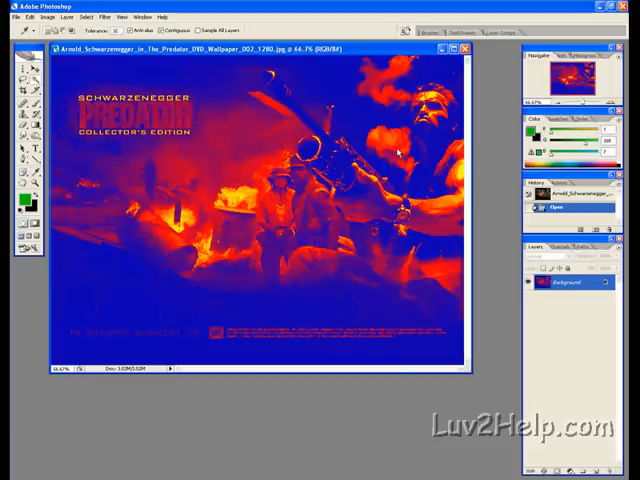
left_click(102, 16)
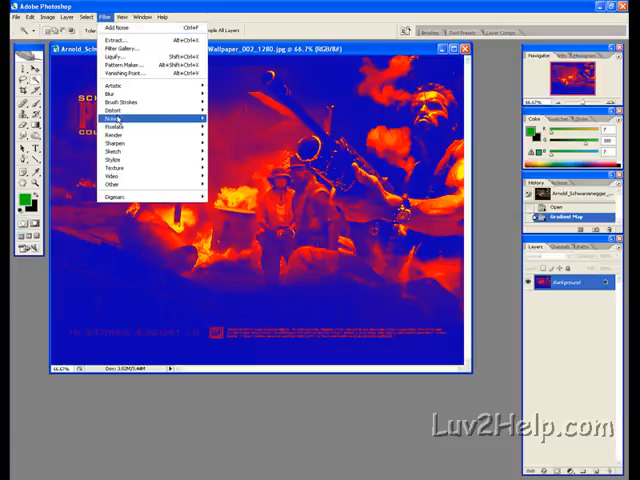
Apply Add Noise with Monochromatic ticked for a grainy heat-vision texture.
left_click(118, 120)
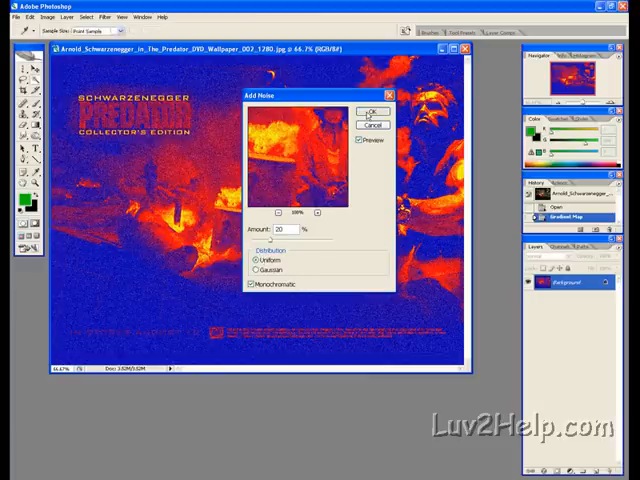
left_click(372, 112)
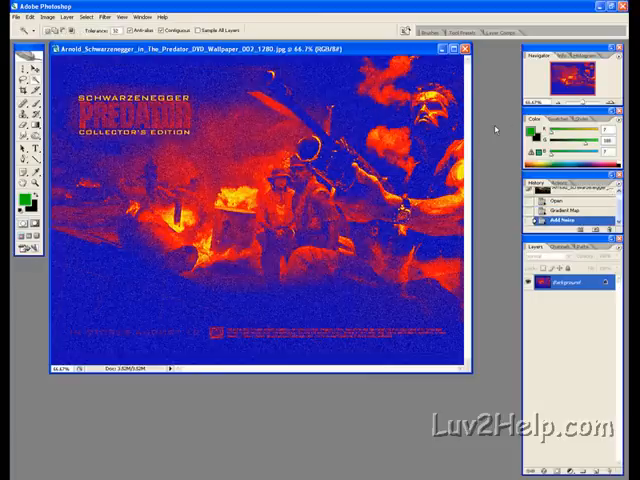